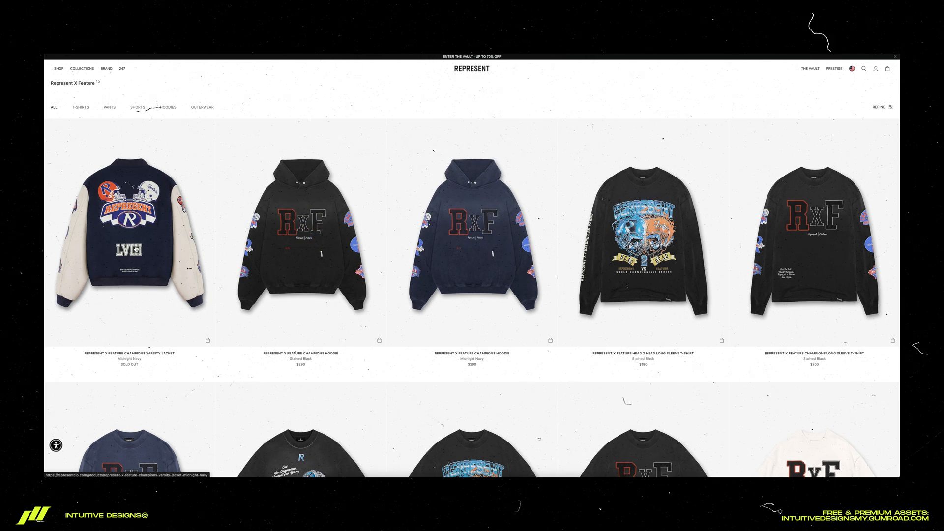
Step: Scroll down the Pinterest board of racing-style logo pins
scroll(down, 3)
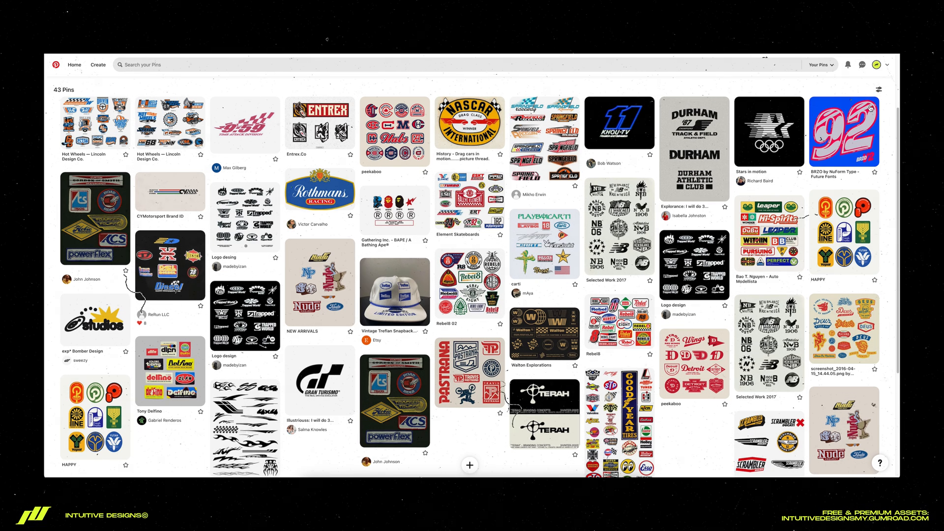
mouse_move(320, 124)
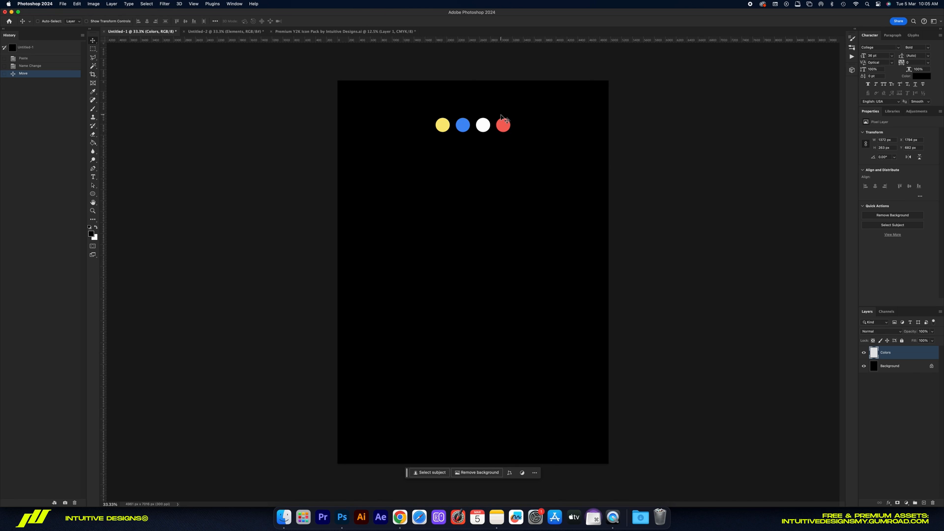
mouse_move(580, 152)
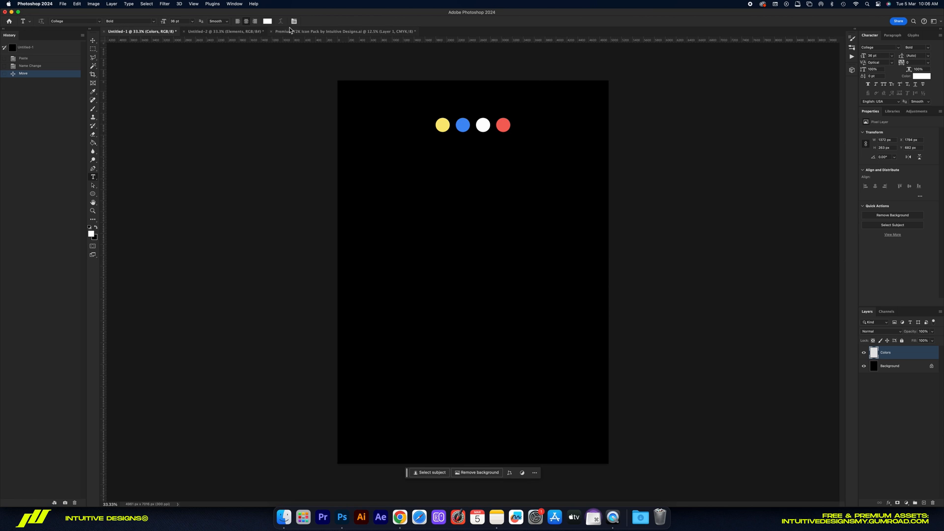
Step: Add the white collegiate D letter on the poster beside the E
click(468, 255)
text(E)
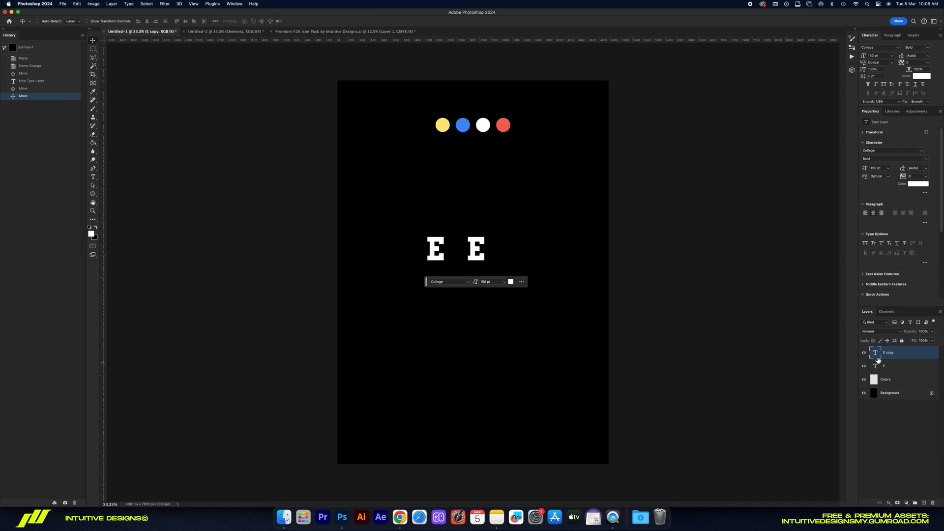
text(D)
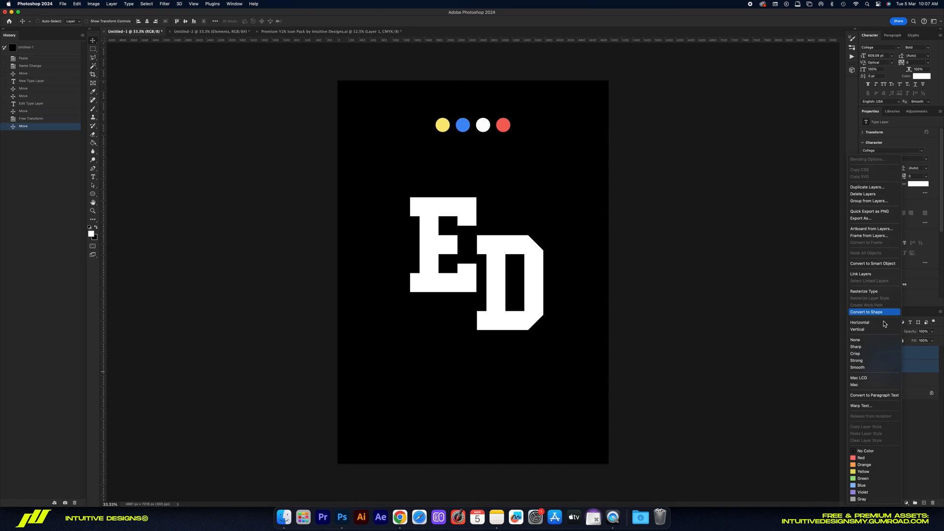
Step: Convert the letters to shapes and fill them with the red swatch colour
click(866, 311)
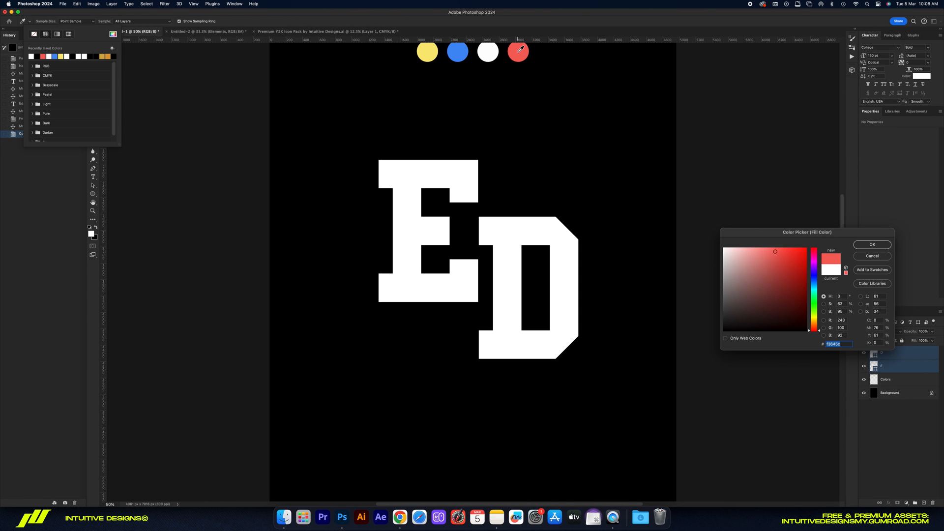
click(871, 244)
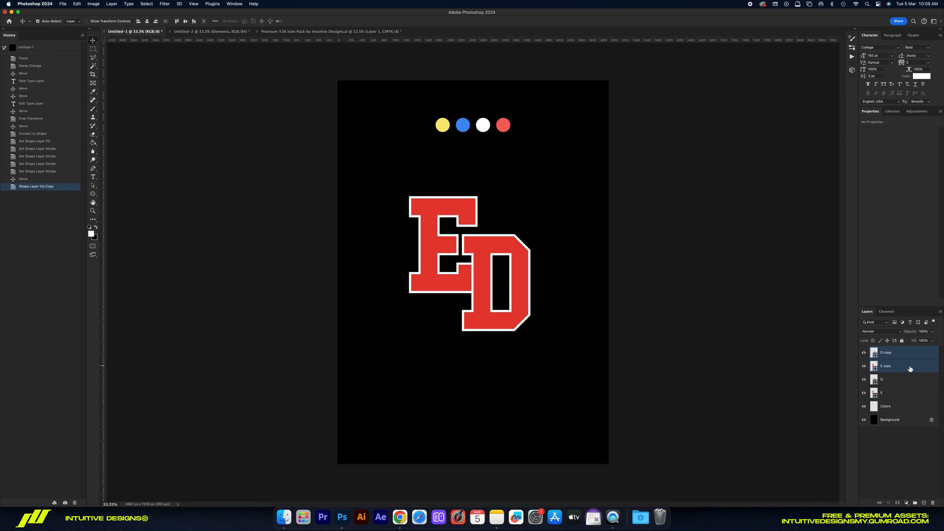
Step: Place the letter copies beneath the originals and give them a thicker red outline
drag(896, 358, 897, 385)
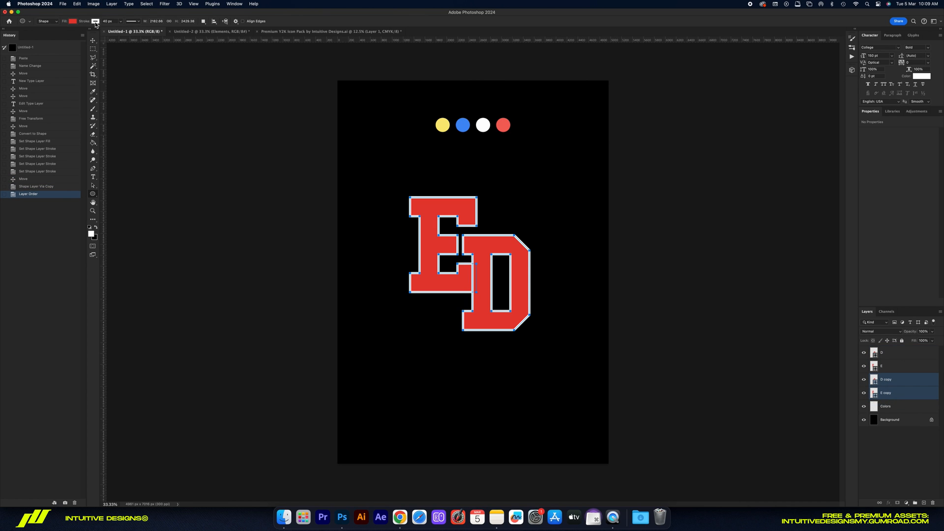
click(73, 21)
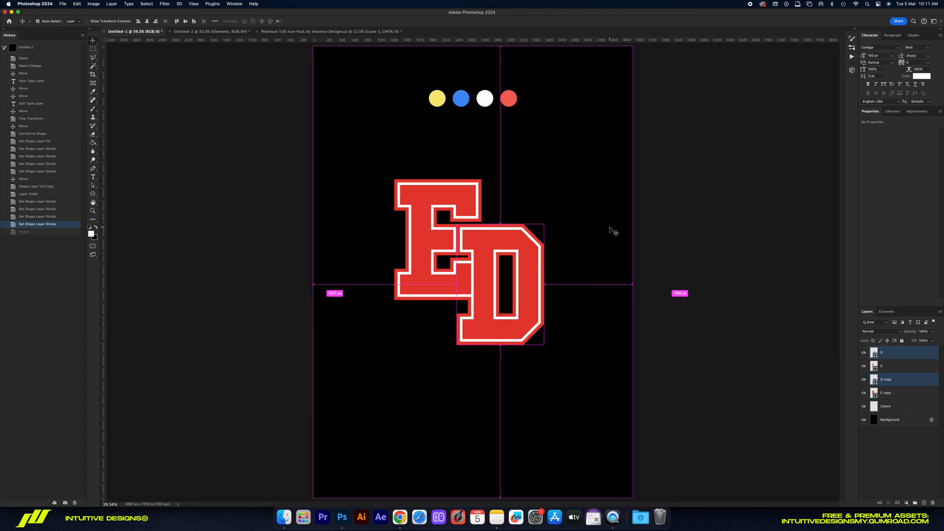
Step: Group all the ED letter layers together
click(885, 393)
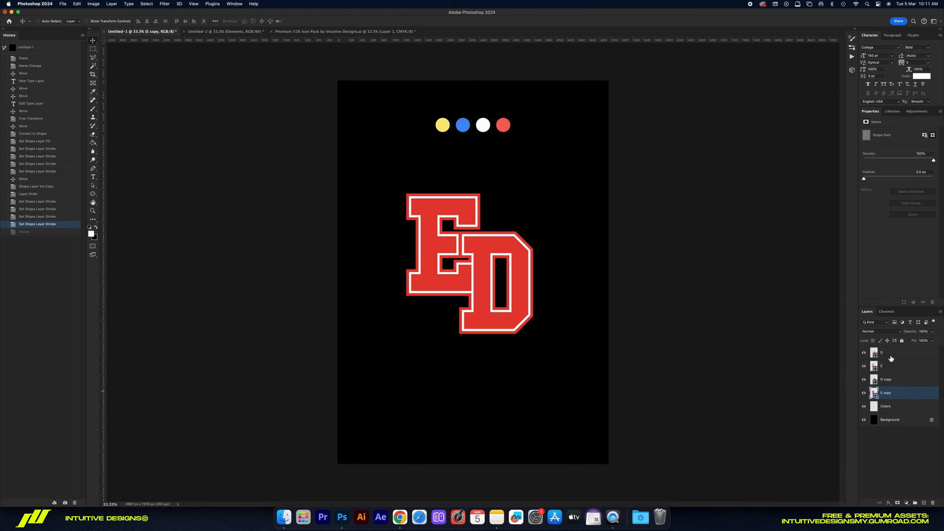
key(cmd+g)
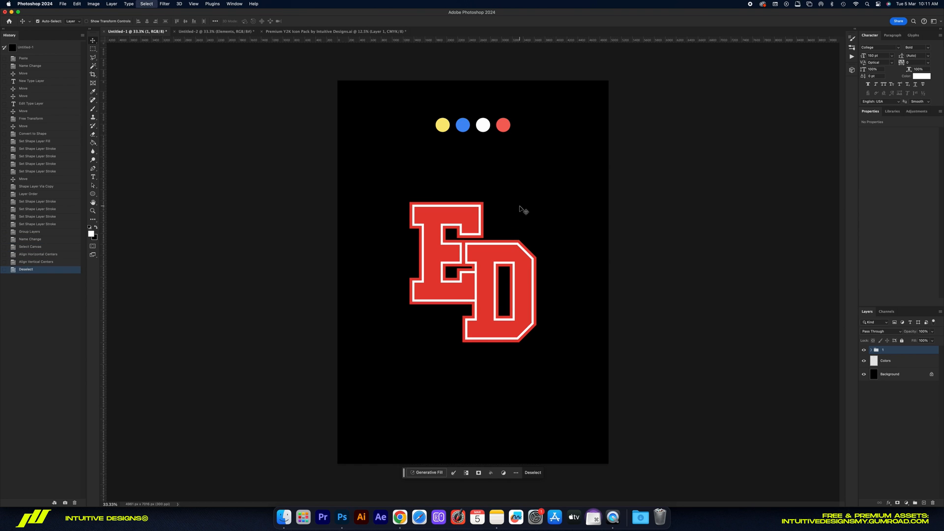
Step: Skew the ED group forward into slanted racing lettering
right_click(473, 271)
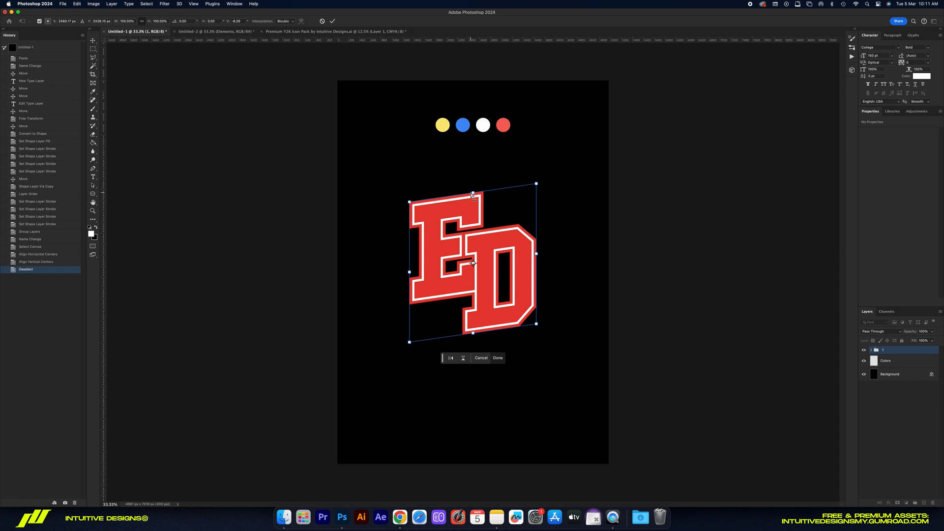
drag(472, 194, 482, 196)
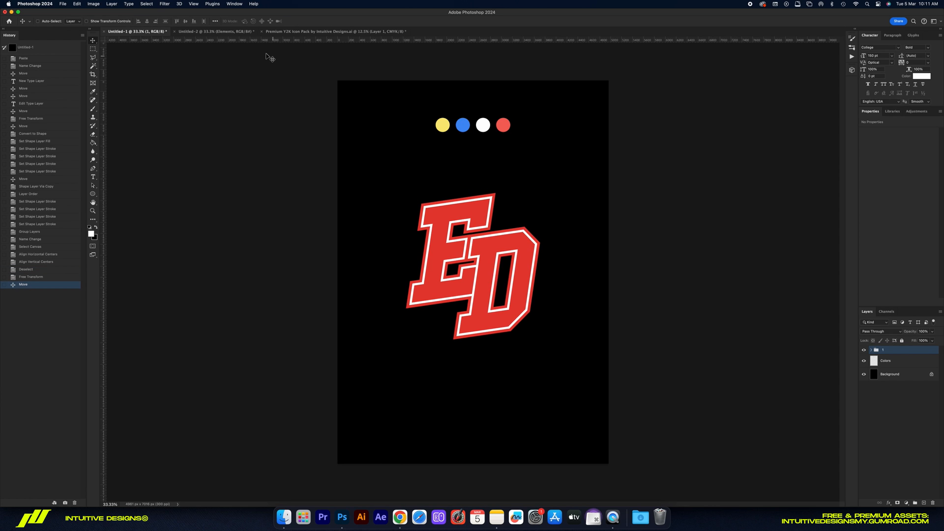
click(183, 21)
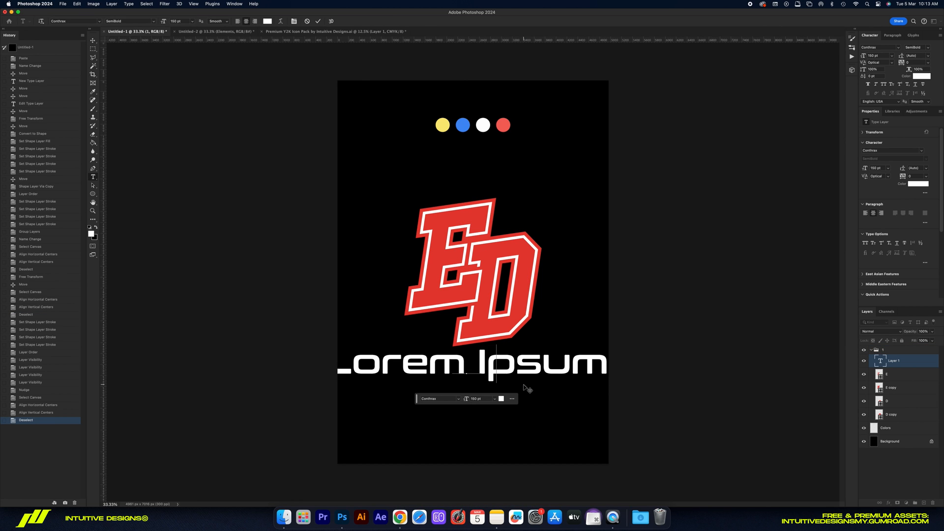
Step: Add the CHAMPIONSHIP tagline and slant it to match the ED letters
text(CHAMPIONSHIP)
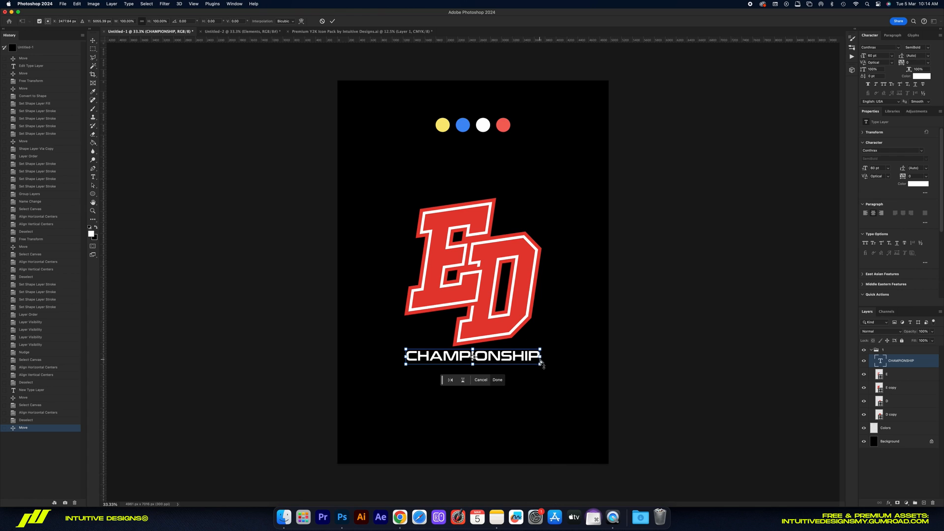
drag(542, 355, 547, 348)
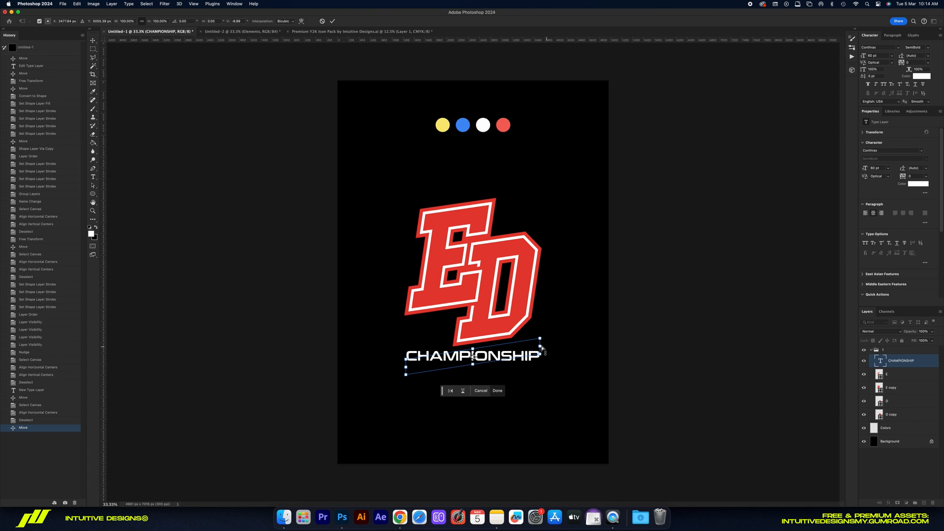
drag(540, 340, 542, 352)
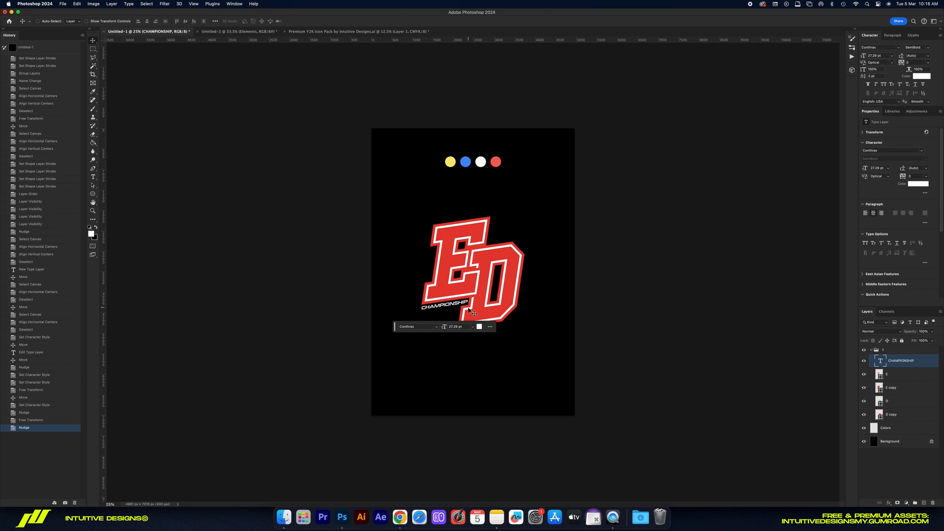
mouse_move(533, 280)
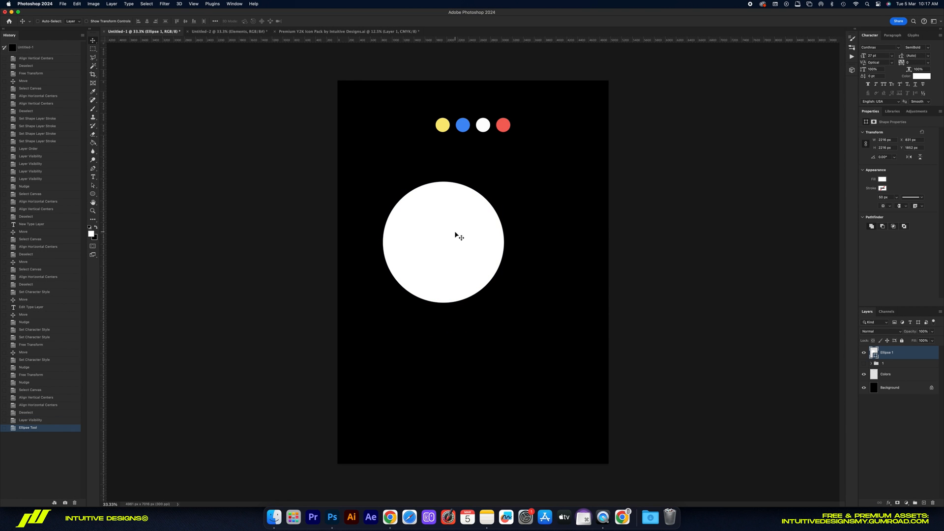
Step: Centre the white circle on the canvas, enlarge it and start choosing its fill colour
click(185, 21)
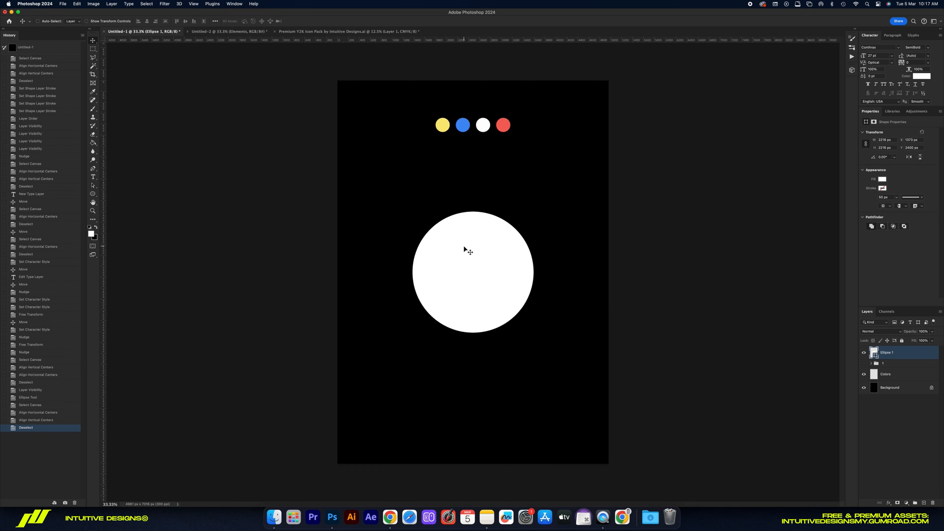
mouse_move(469, 252)
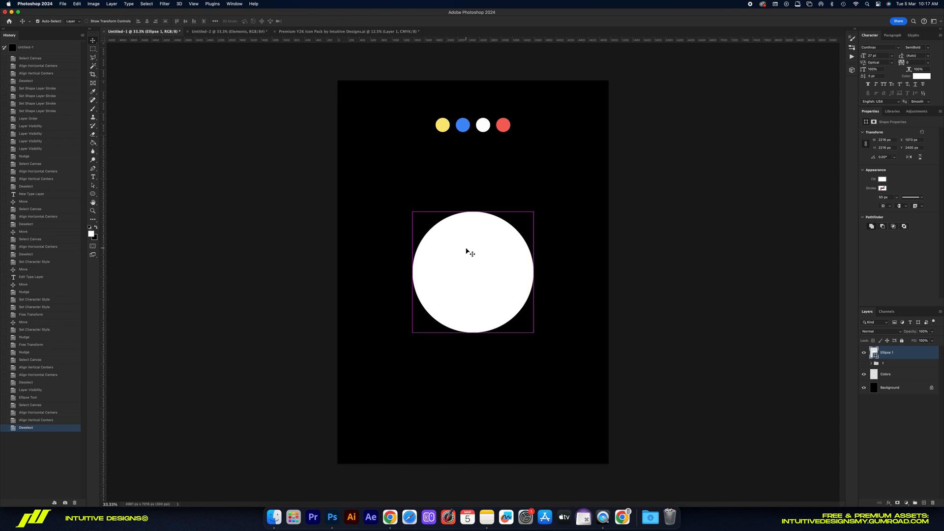
key(Cmd+t)
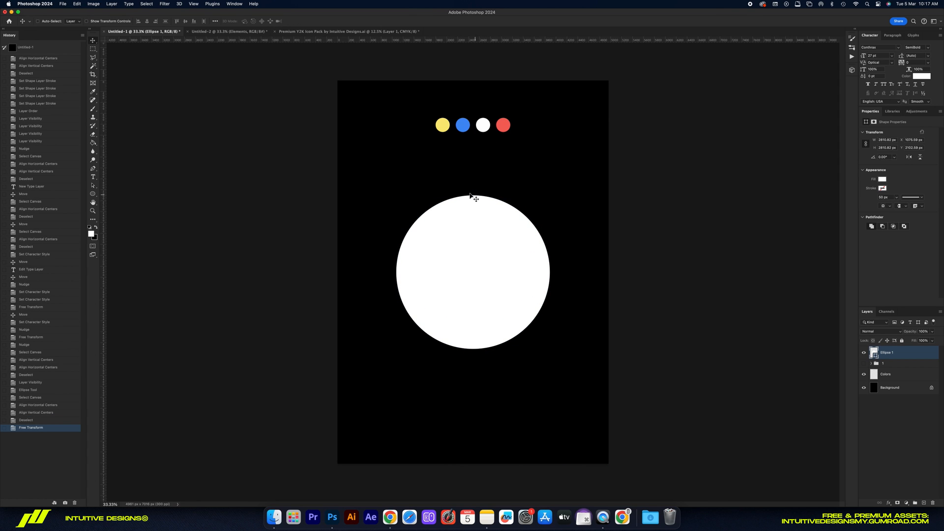
click(881, 179)
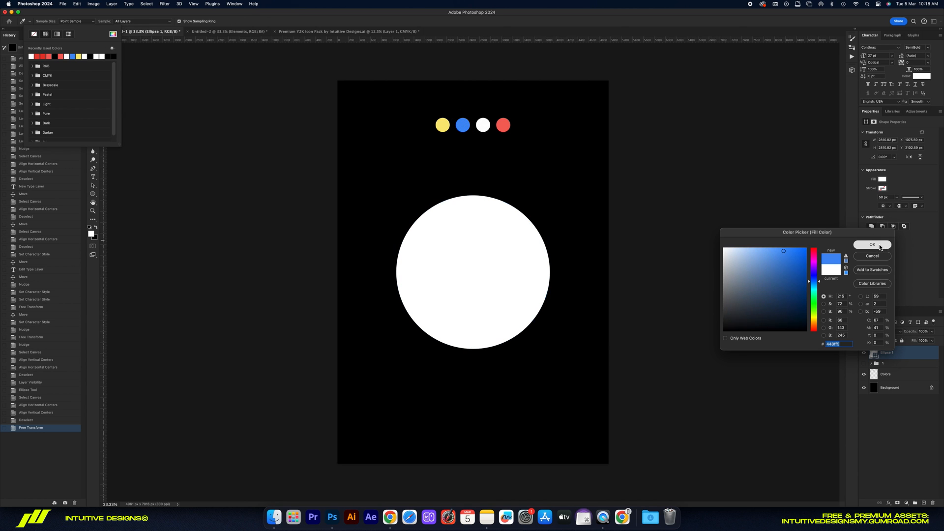
Step: Fill the circle blue, shrink its copy and invert the mask into a hollow inner ring
click(872, 244)
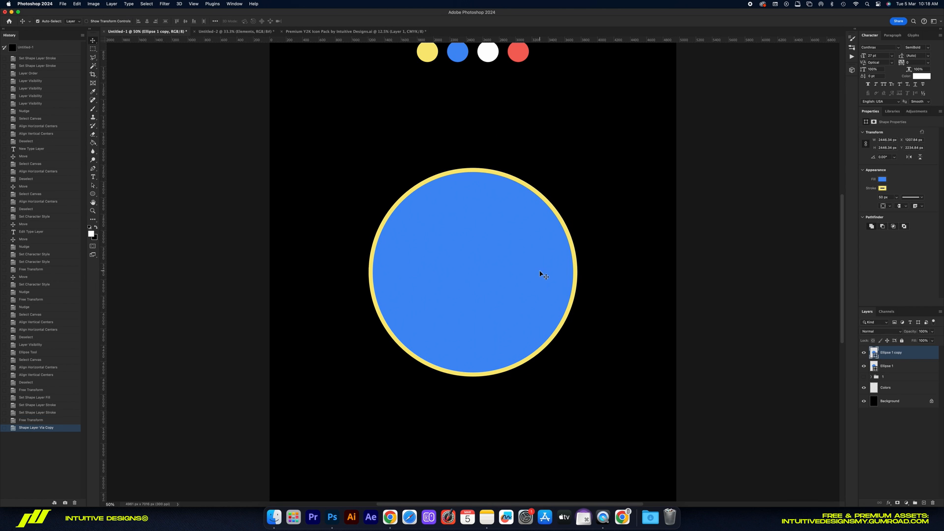
key(cmd+t)
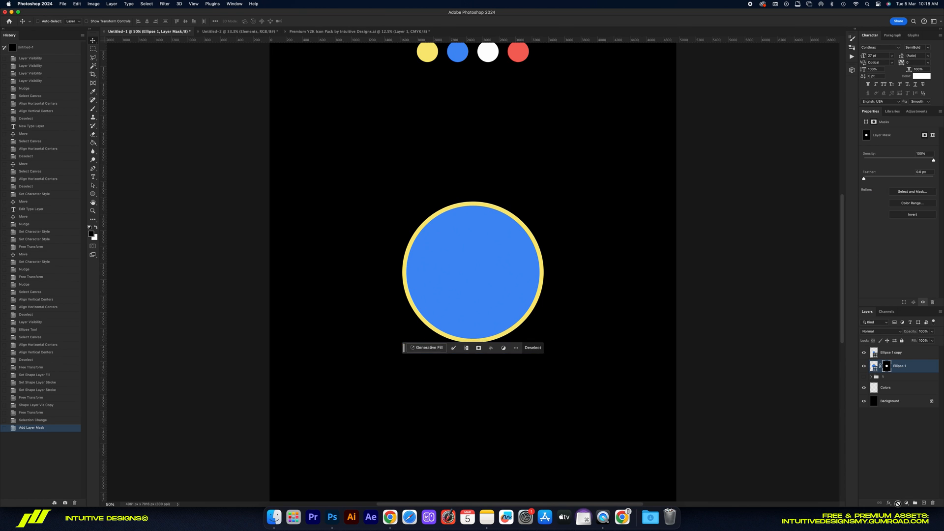
click(911, 213)
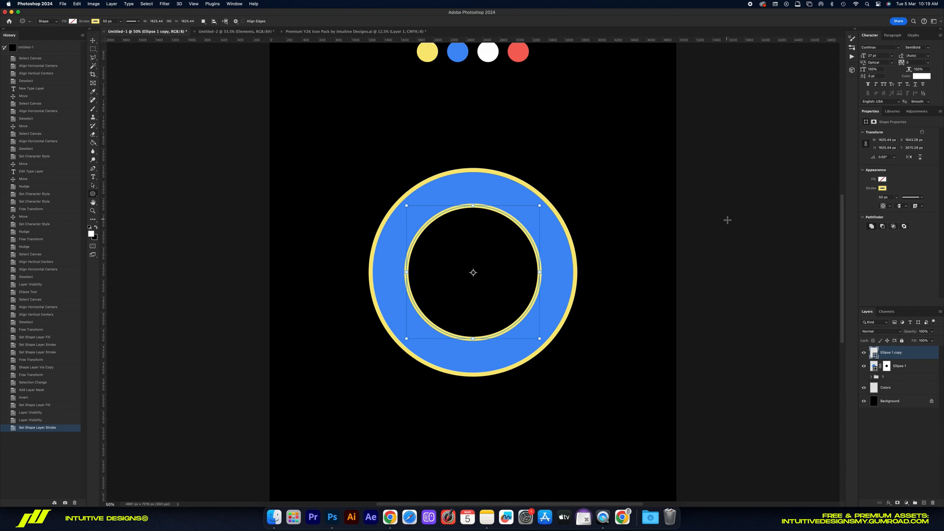
Step: Curve a white WORLDWIDE along a circular path inside the ring
click(47, 21)
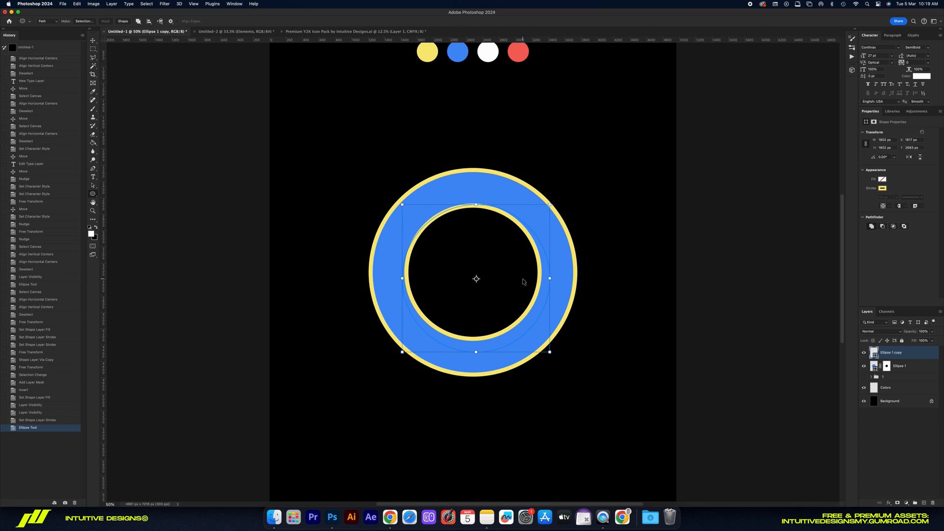
key(cmd+t)
text(EDEN DEPT.)
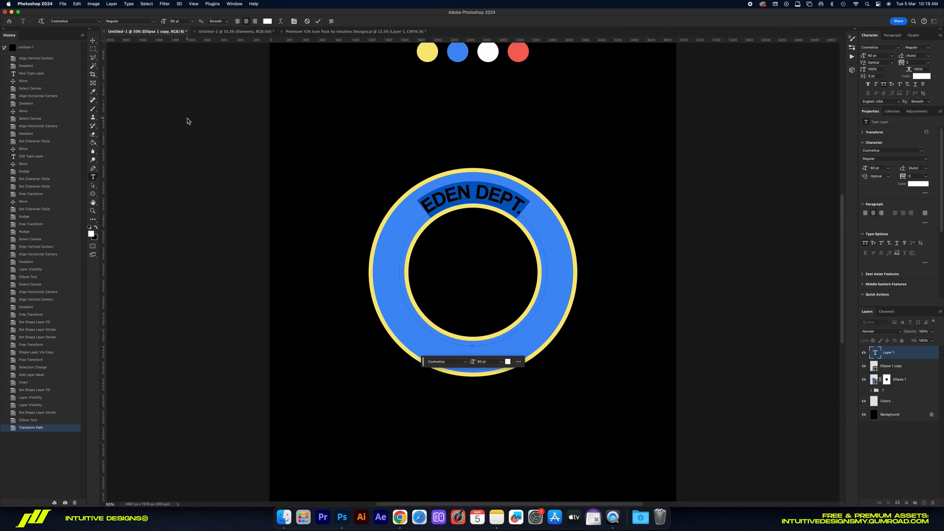
text(WORLDWIDE)
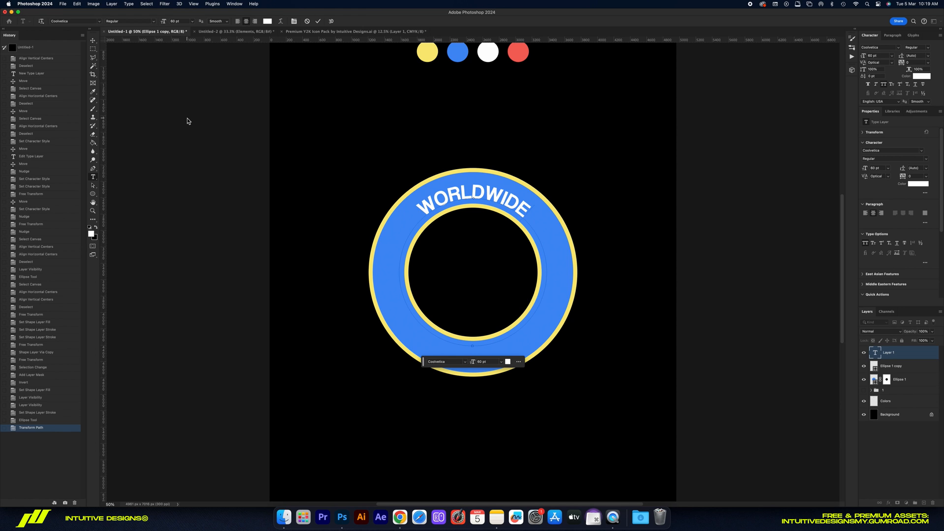
mouse_move(172, 118)
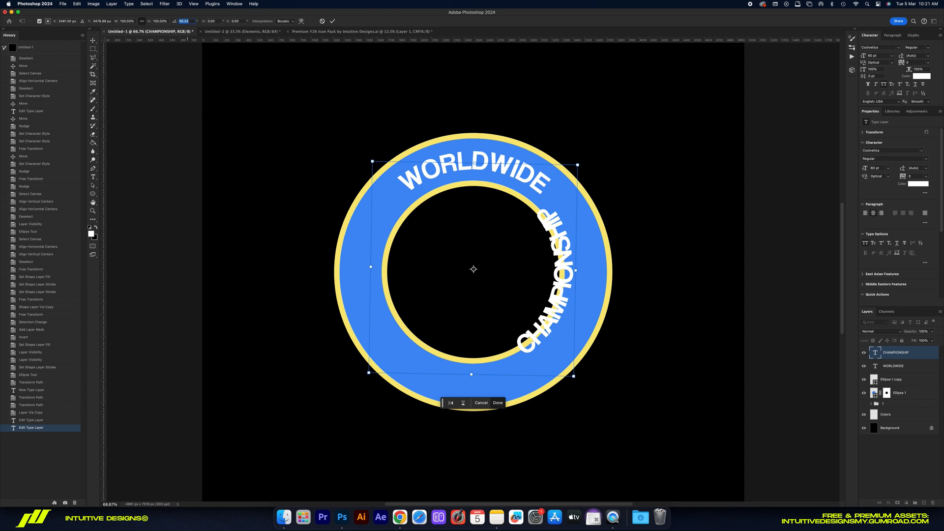
Step: Rotate the CHAMPIONSHIP path text 180° to sit along the bottom
text(180)
text(FOR)
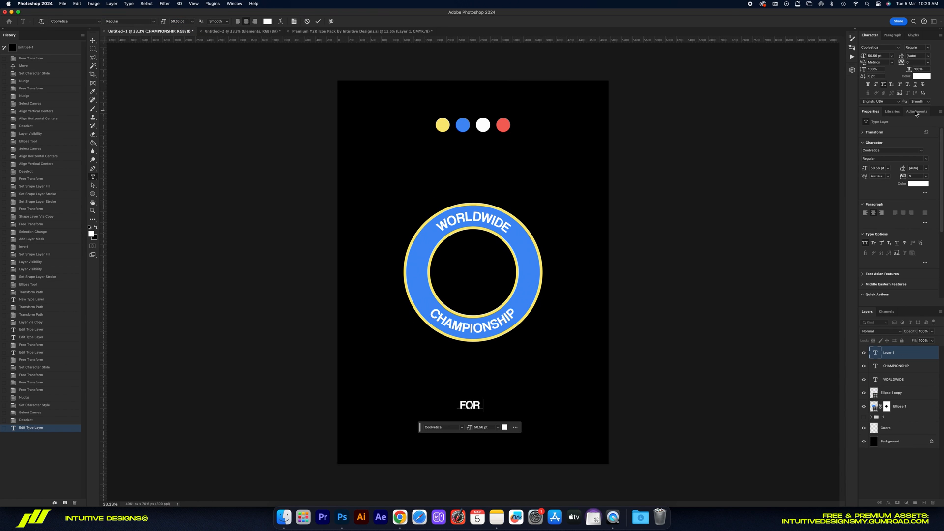
Step: Finish the FORTITUDE wordmark and confirm its new fill colour
text(TITUDE)
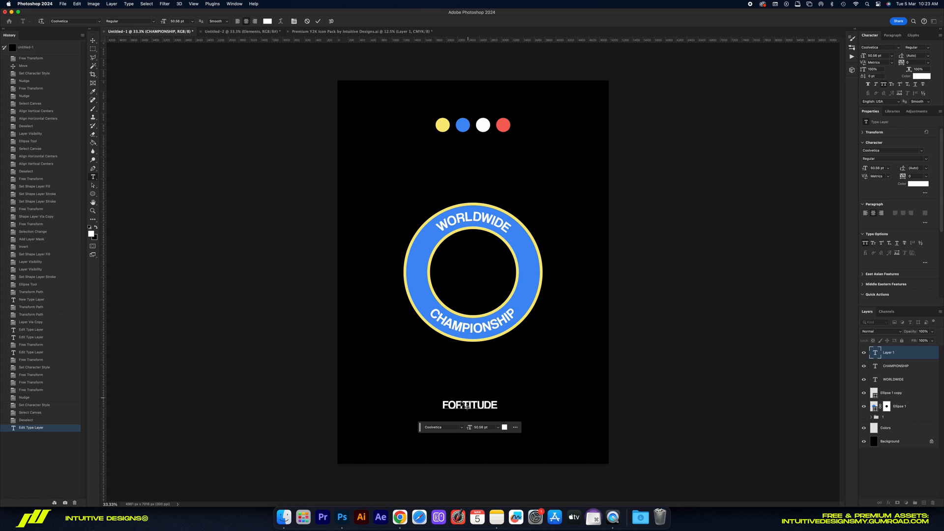
click(463, 310)
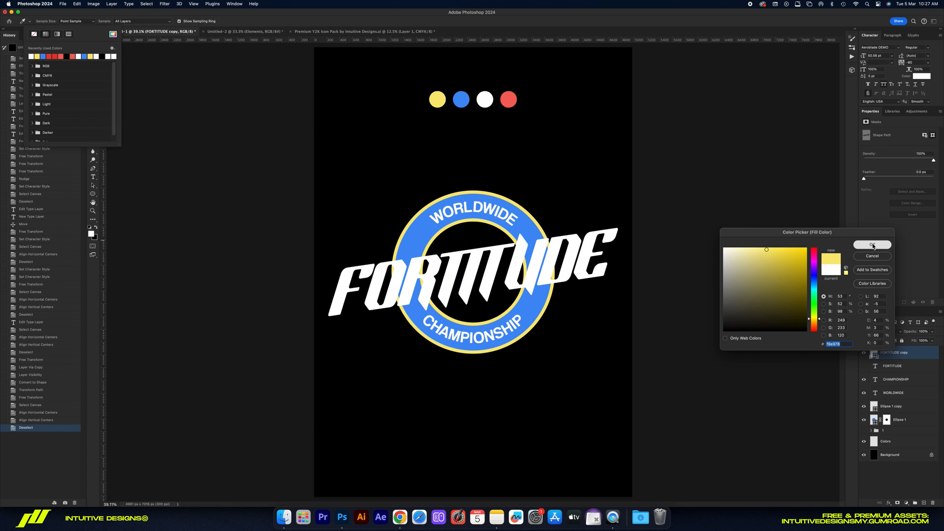
click(871, 245)
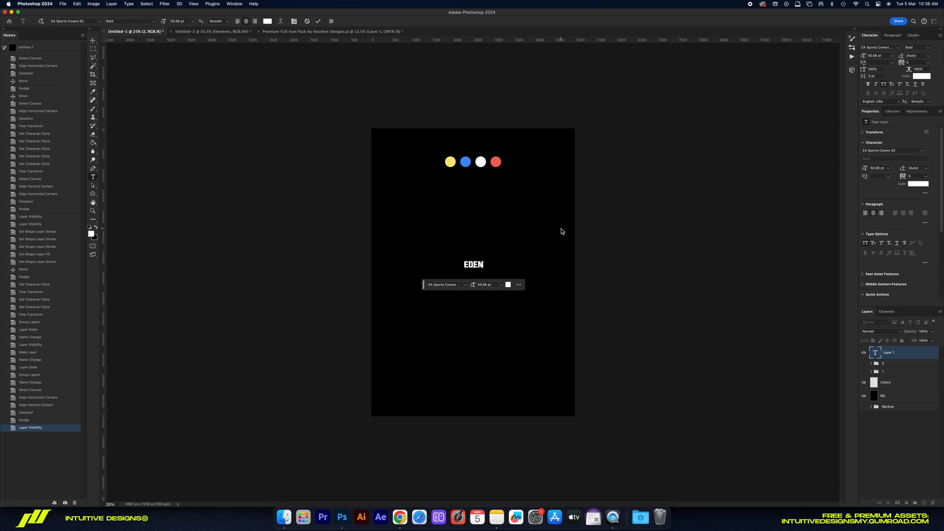
Step: Complete the large EDEN DEPT title text
text(DEPT)
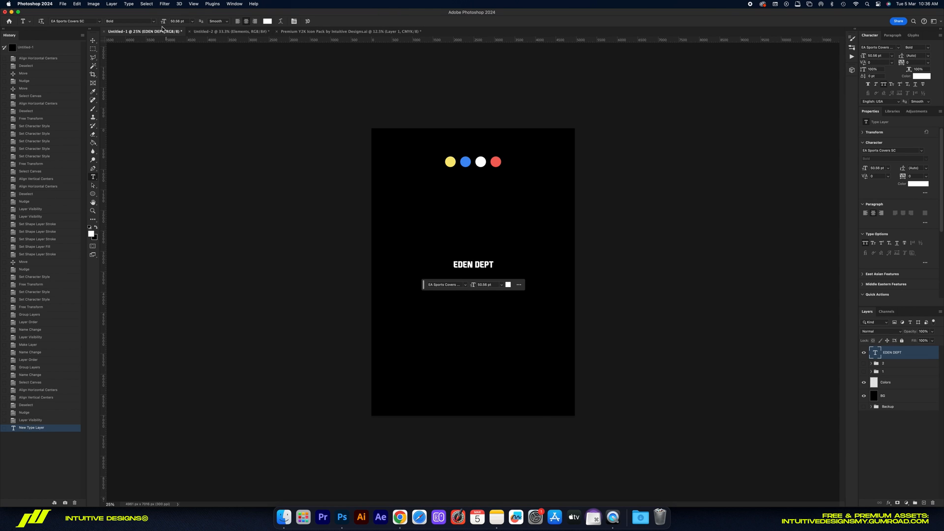
click(189, 21)
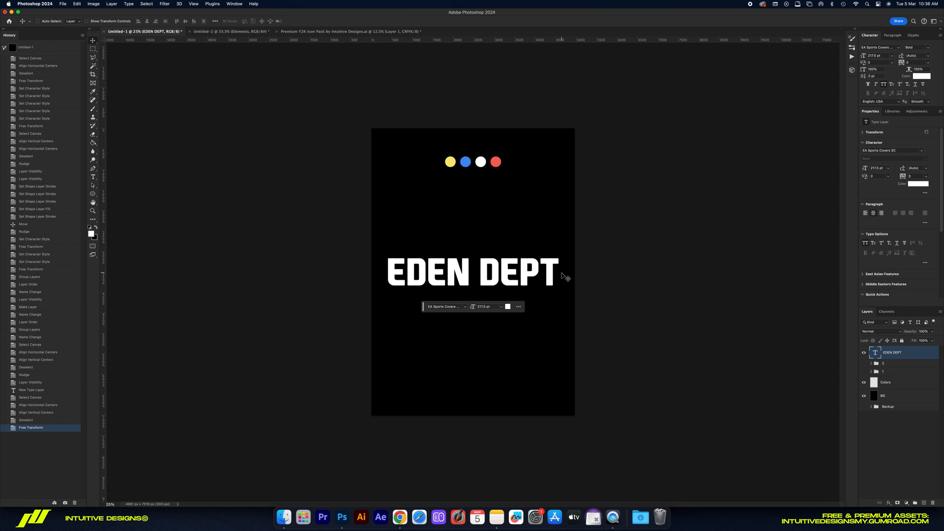
mouse_move(568, 273)
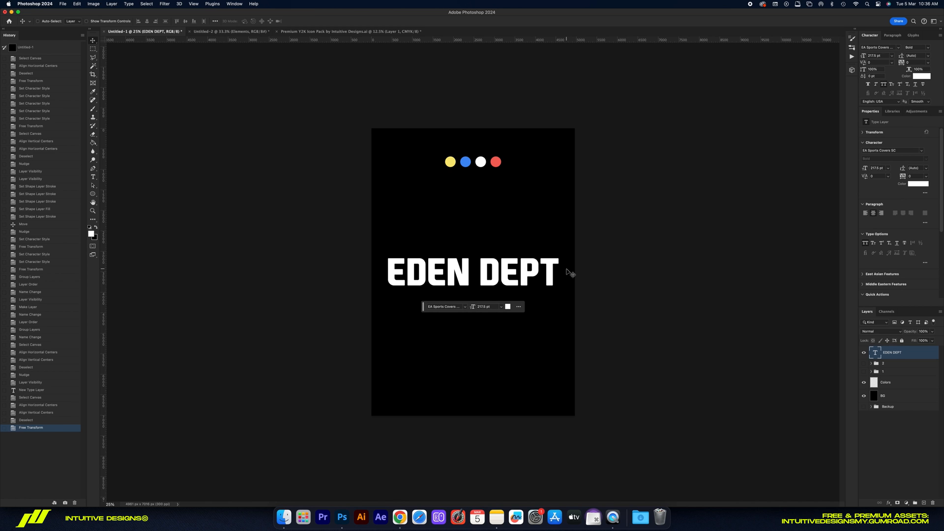
Step: Convert EDEN DEPT to a shape and give it an Arch warp
right_click(891, 351)
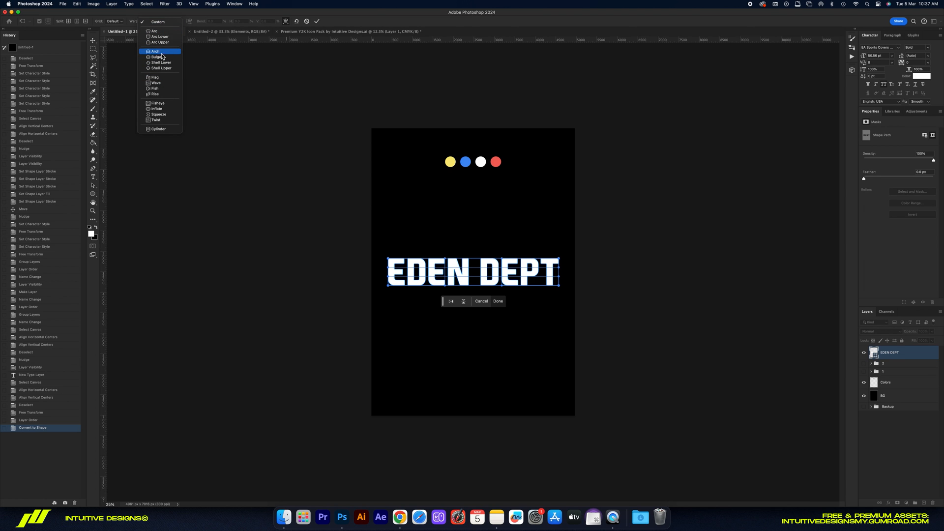
click(157, 57)
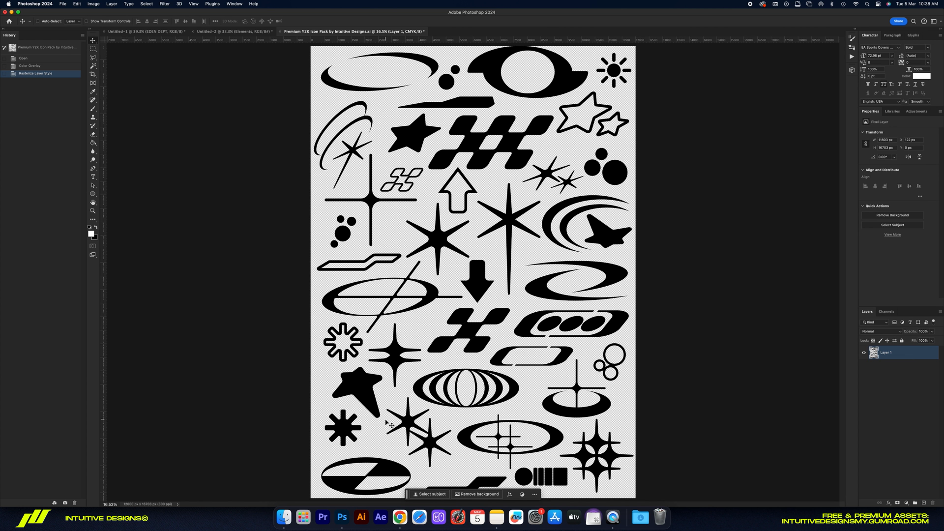
mouse_move(336, 462)
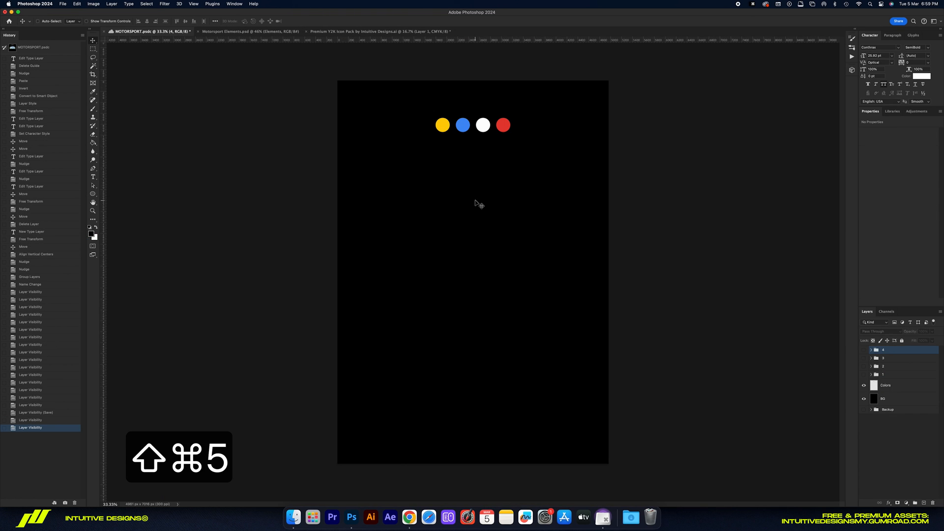
Step: Create the EDEN wordmark with a flame icon on the N, then duplicate layers for the yellow outline
text(EDEN)
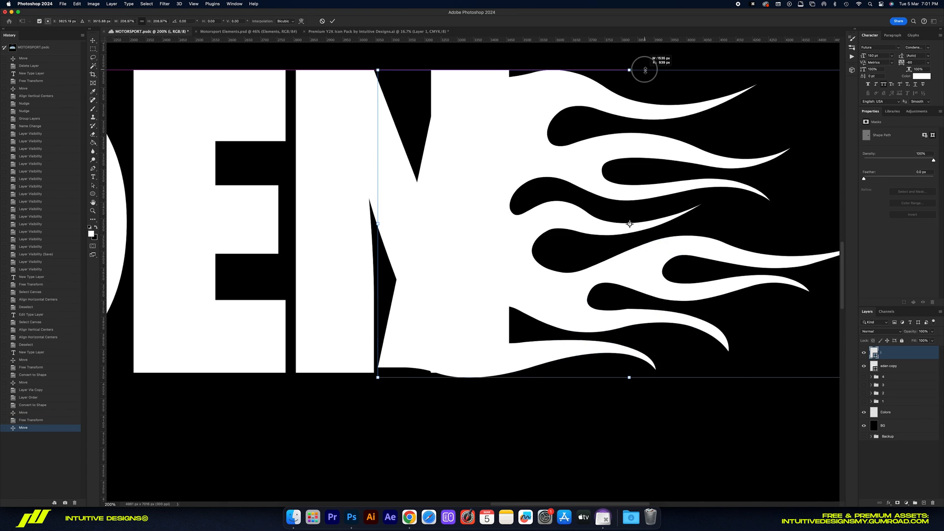
key(cmd+t)
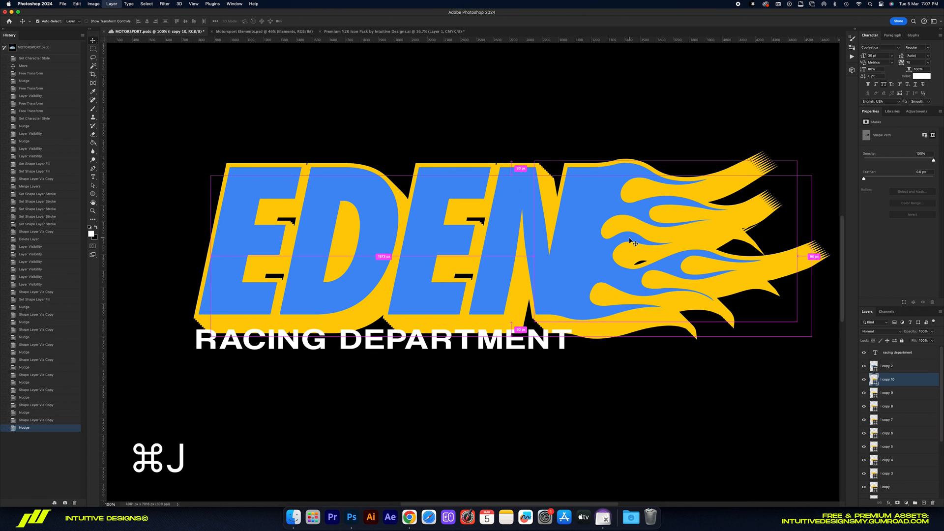
right_click(890, 378)
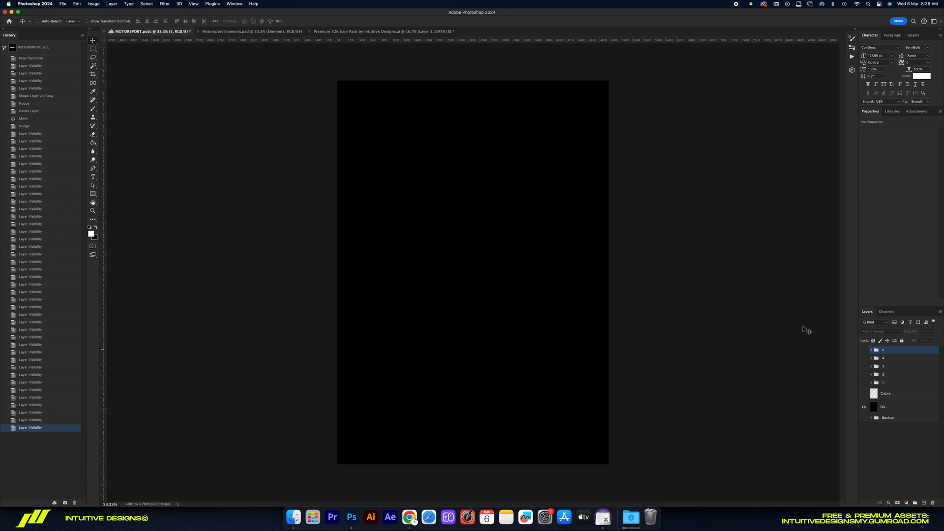
Step: Draw two triangles in the poster centre with the Triangle tool for the arrowhead
click(93, 194)
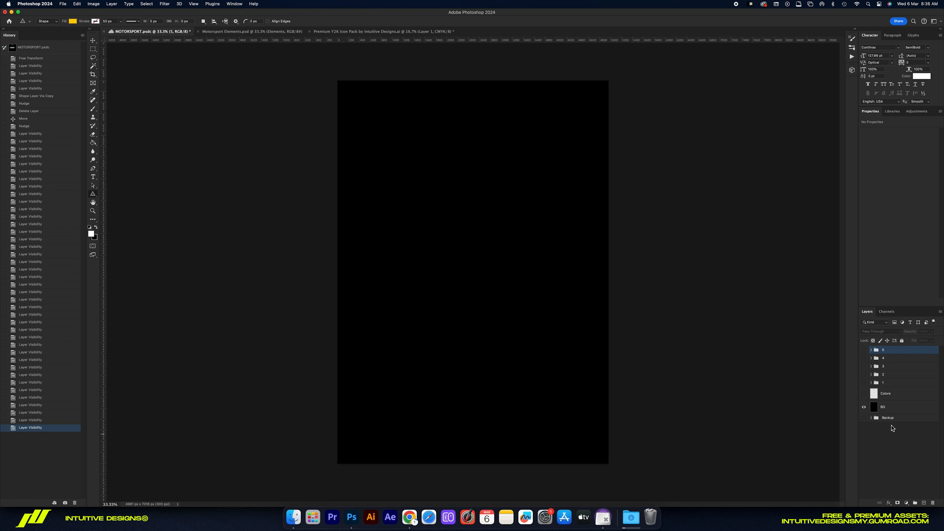
drag(480, 203, 519, 289)
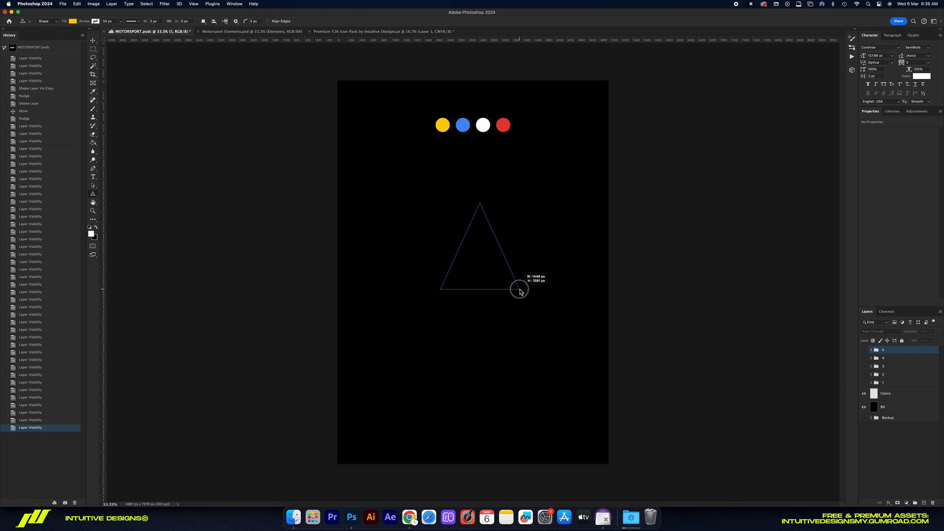
drag(519, 290, 539, 289)
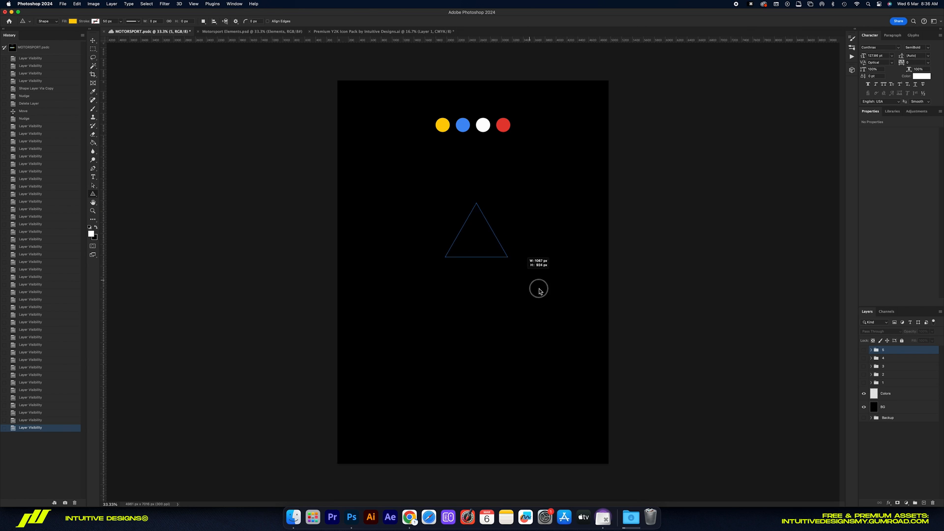
drag(539, 289, 620, 342)
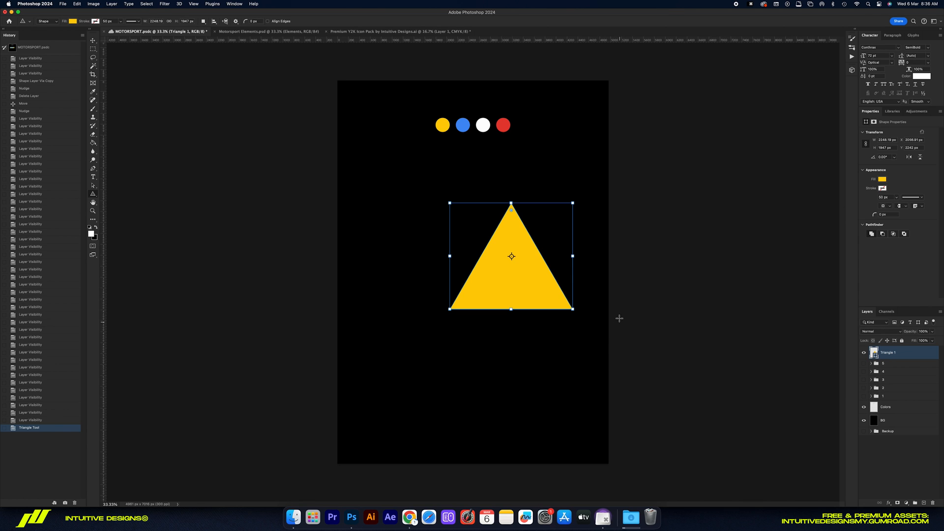
Step: Rotate the triangles with Free Transform into a red arrow pointing right
key(cmd+t)
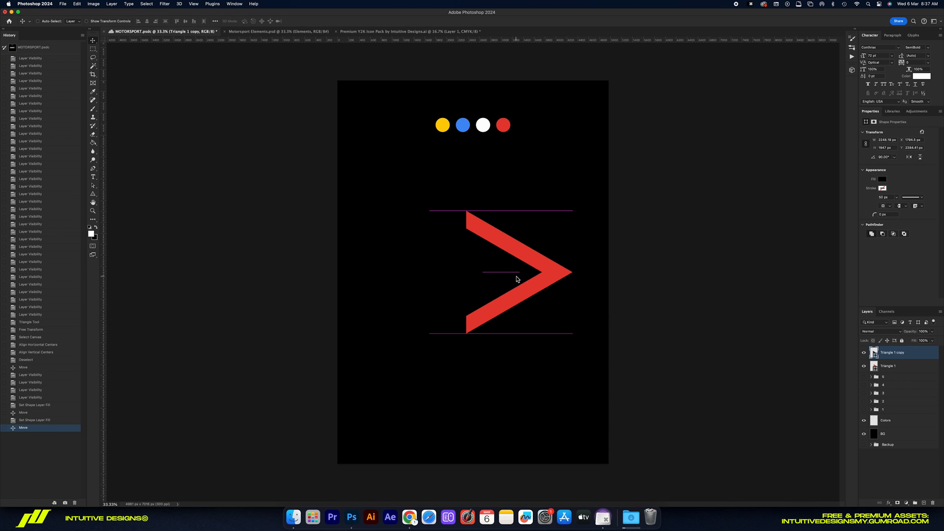
key(cmd+t)
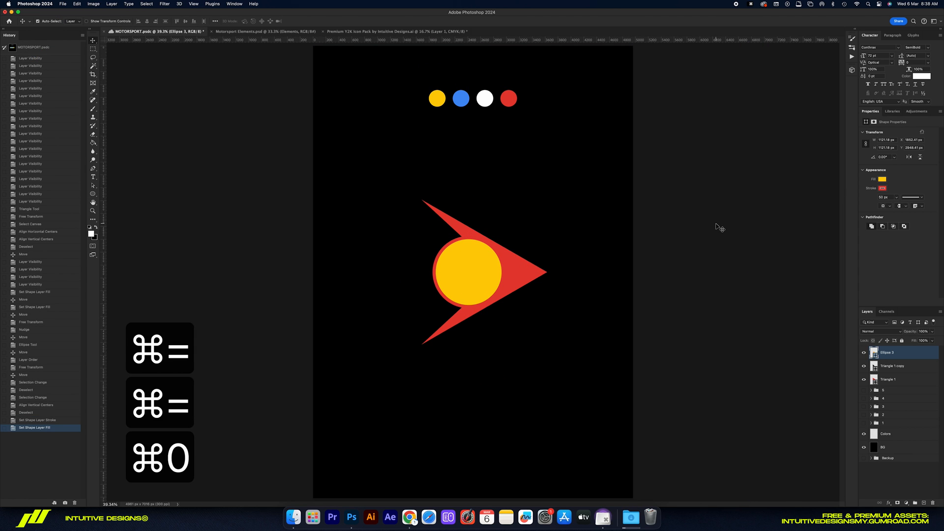
Step: Place a black E in the yellow circle, choose a slanted font and scale it to fit
text(E)
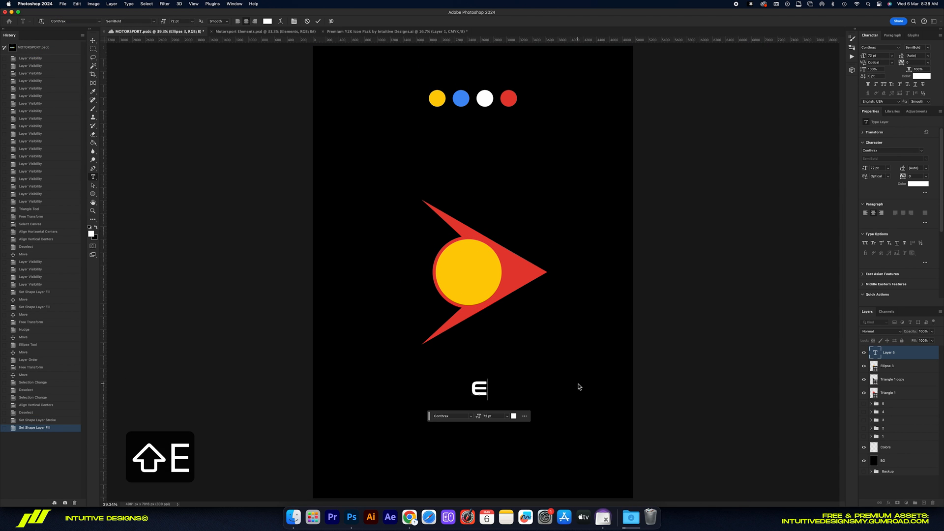
click(901, 183)
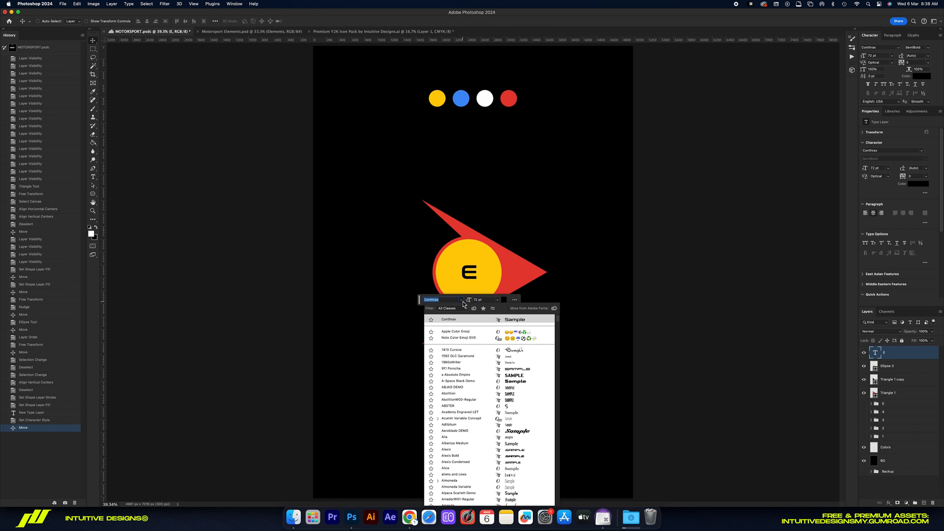
click(457, 332)
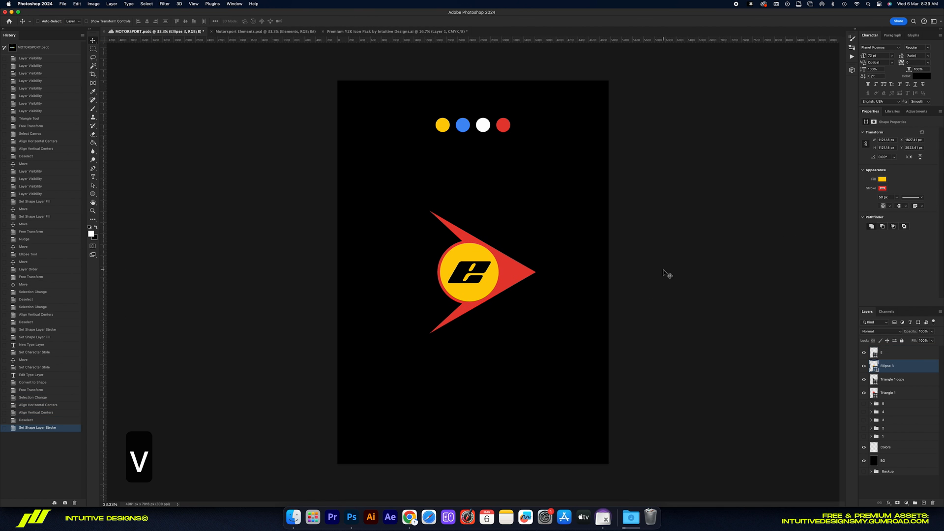
key(cmd+t)
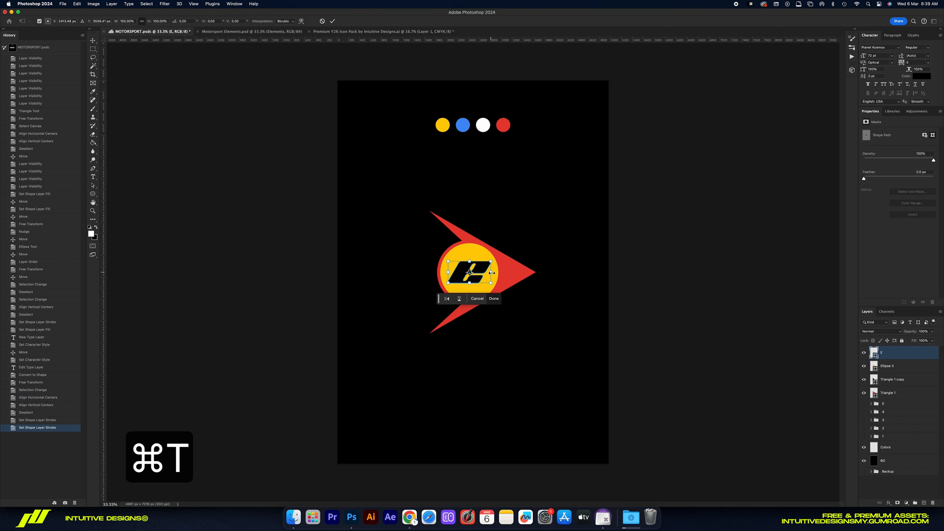
click(247, 31)
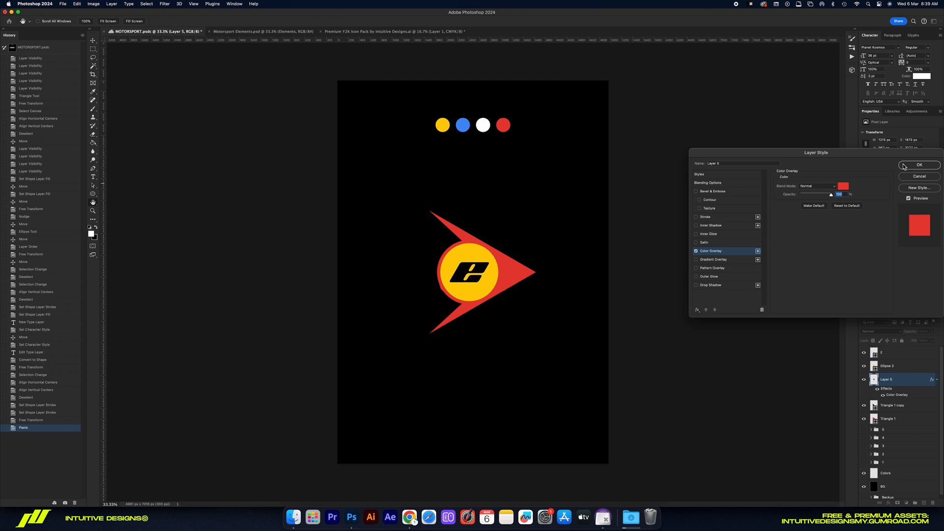
Step: Paste a flame icon behind the arrow and give it a red Color Overlay
click(918, 164)
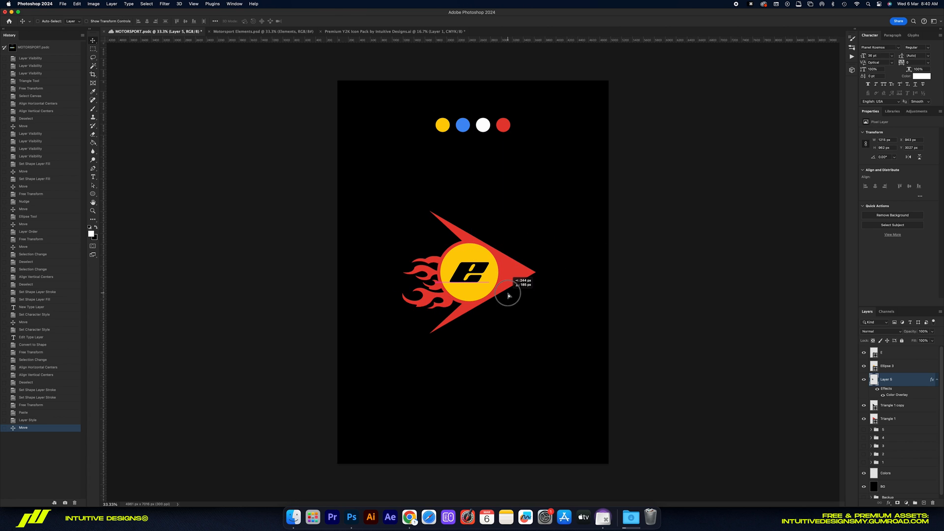